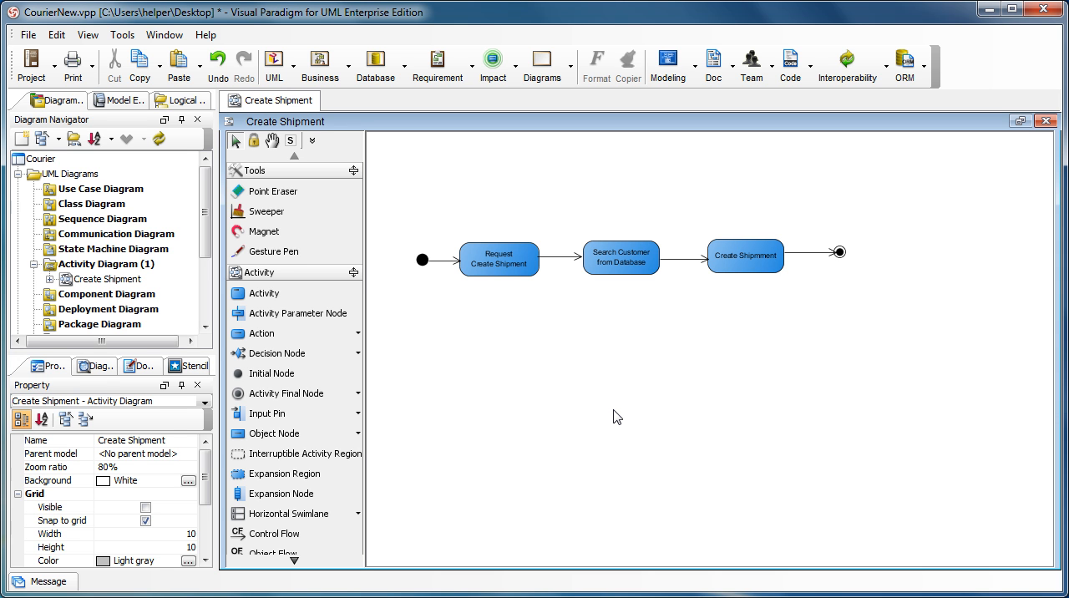
mouse_move(635, 438)
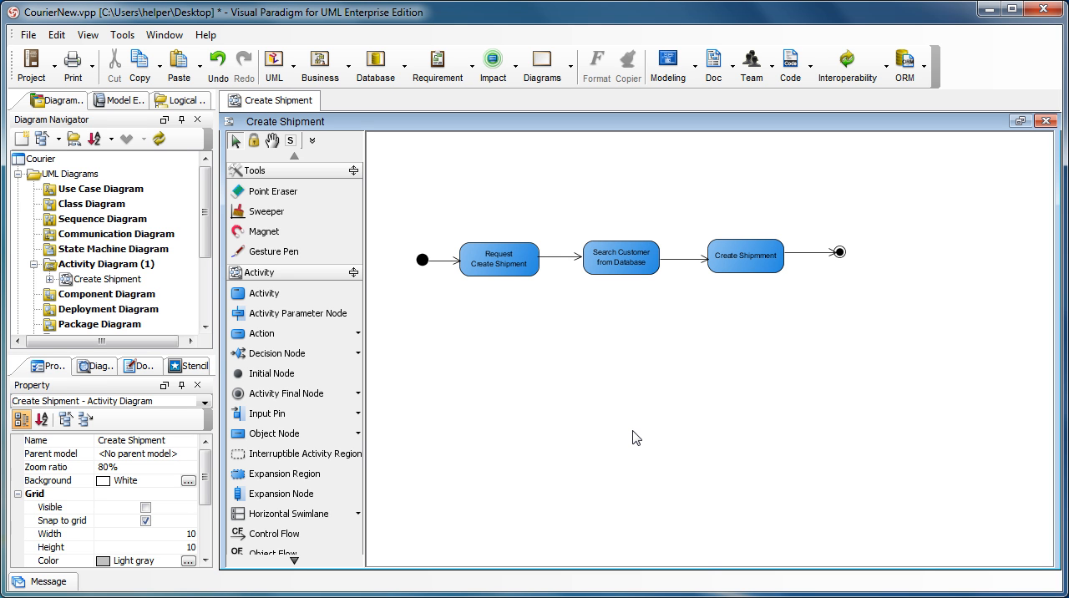
mouse_move(377, 324)
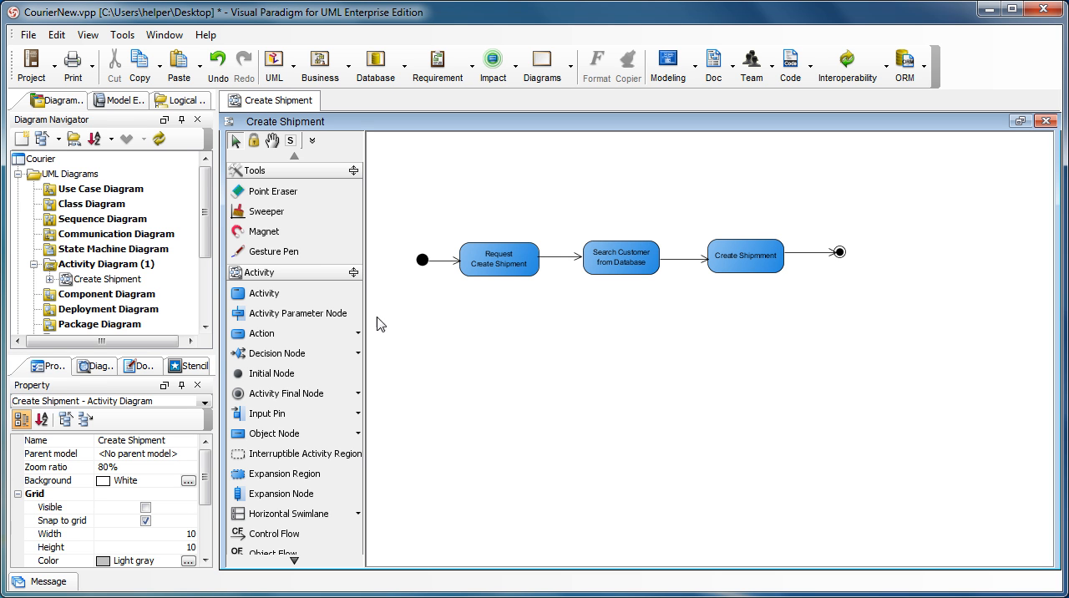
Step: Create an Analysis Model under the Courier project from the Model Explorer
left_click(124, 100)
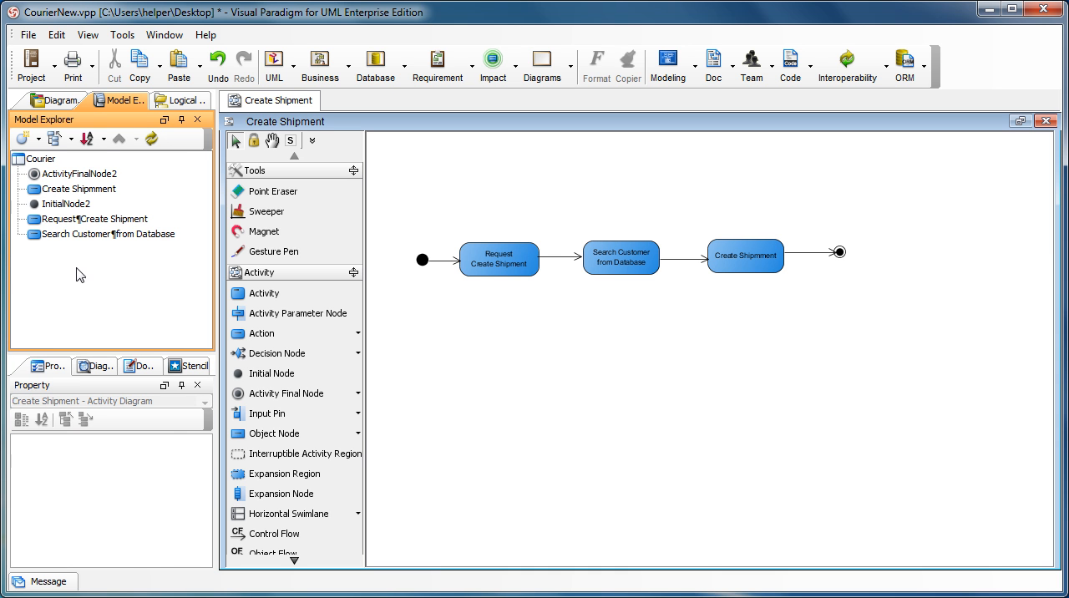
mouse_move(96, 274)
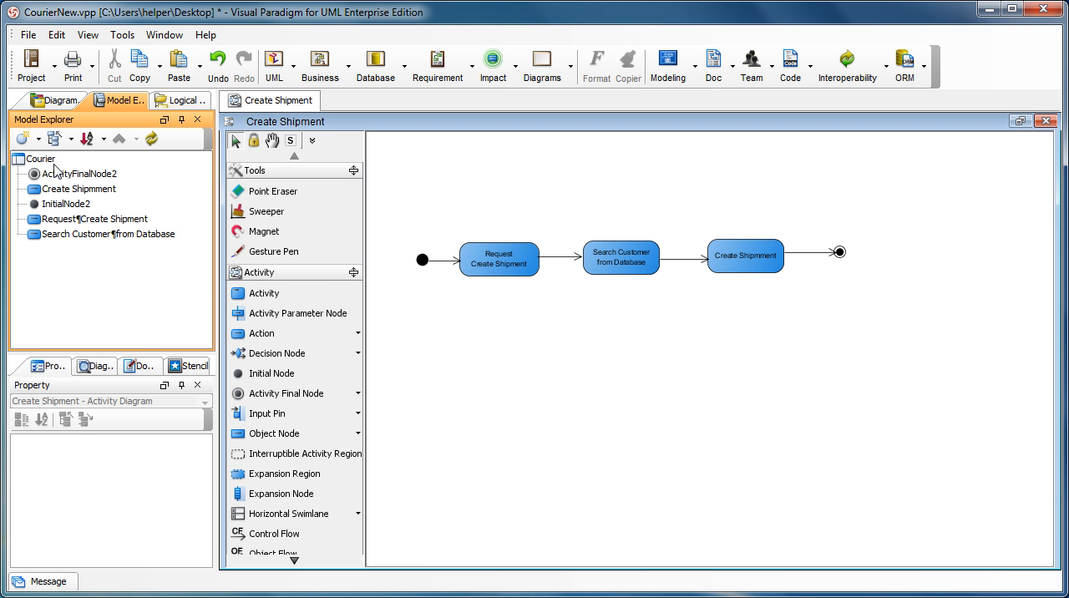
right_click(40, 159)
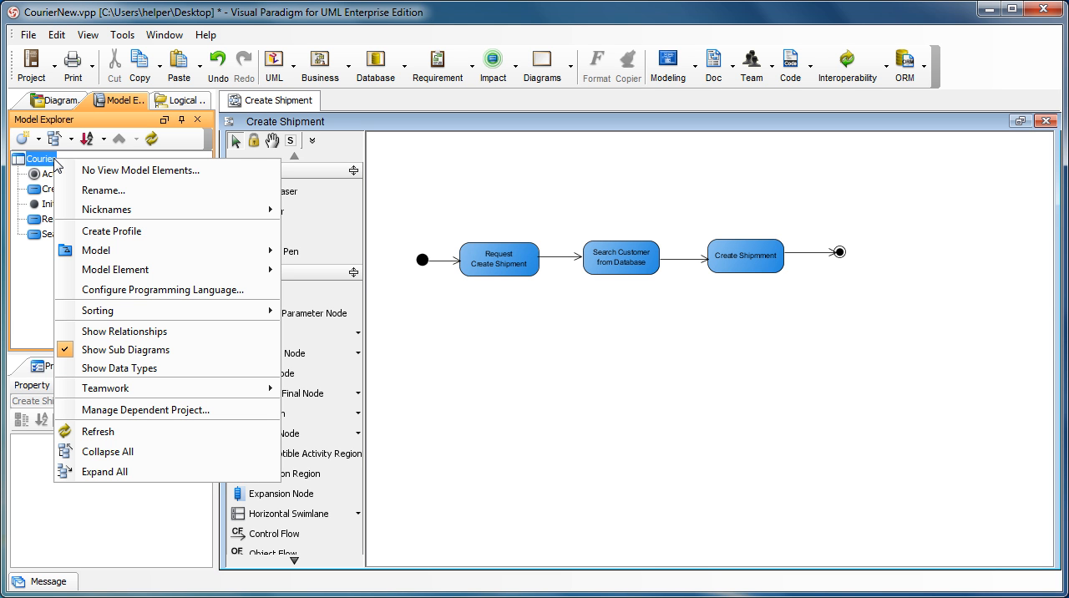
mouse_move(125, 208)
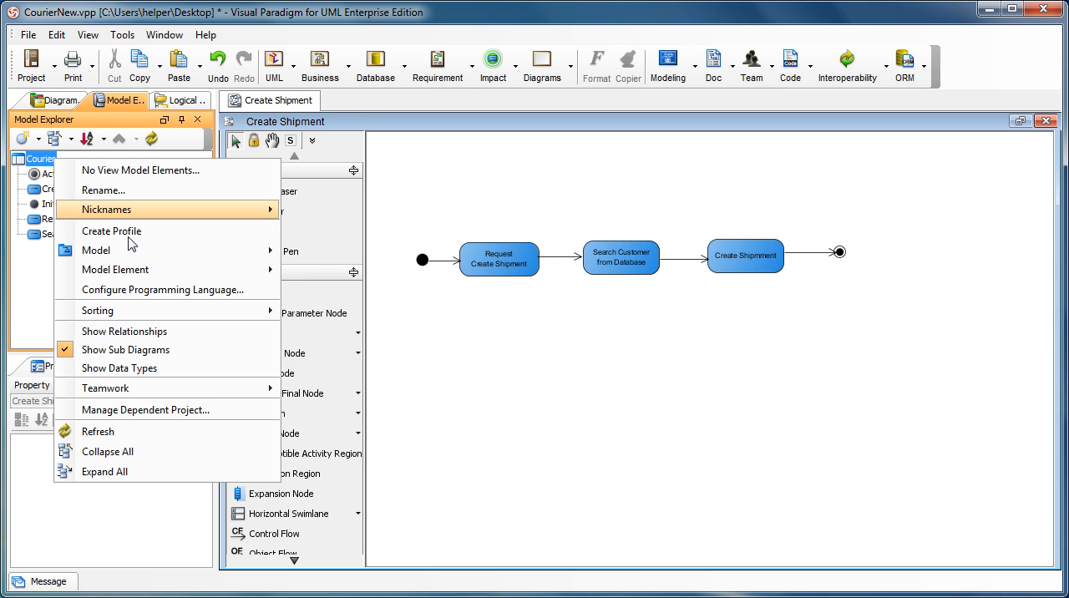
mouse_move(97, 250)
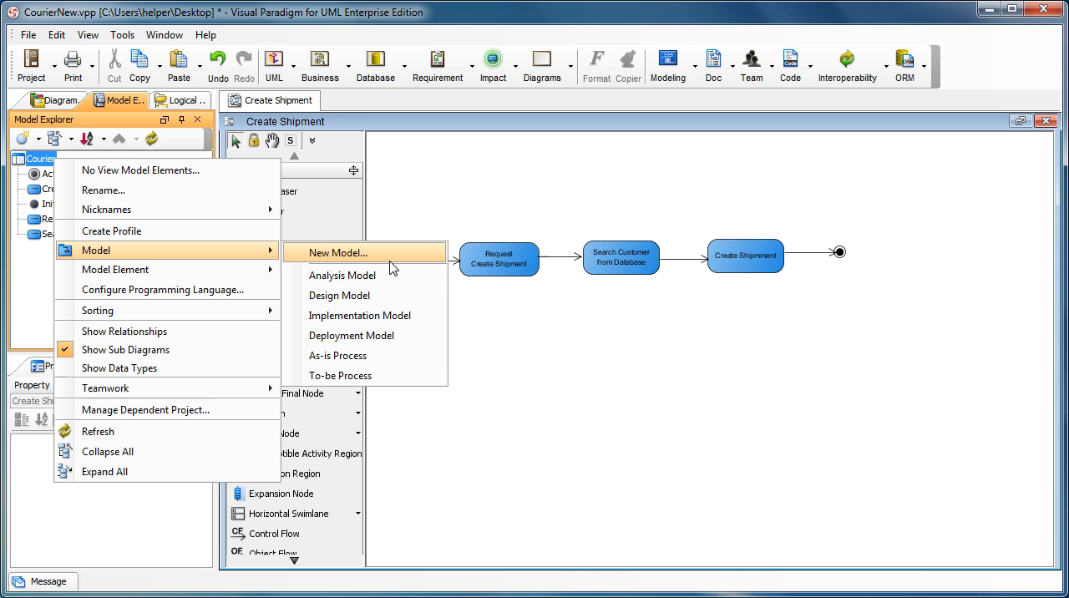
mouse_move(342, 274)
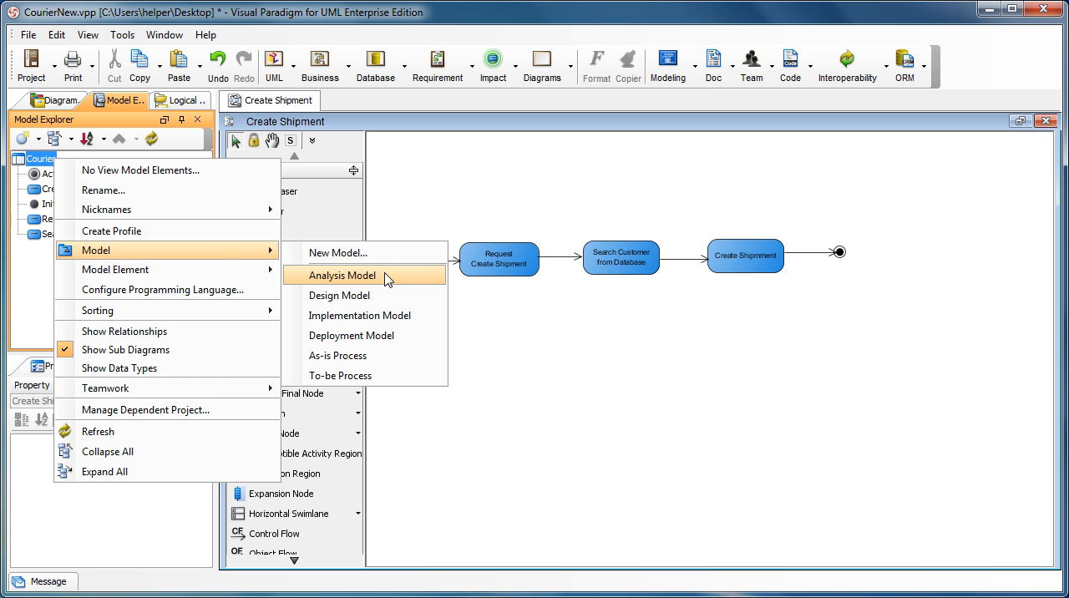
left_click(340, 274)
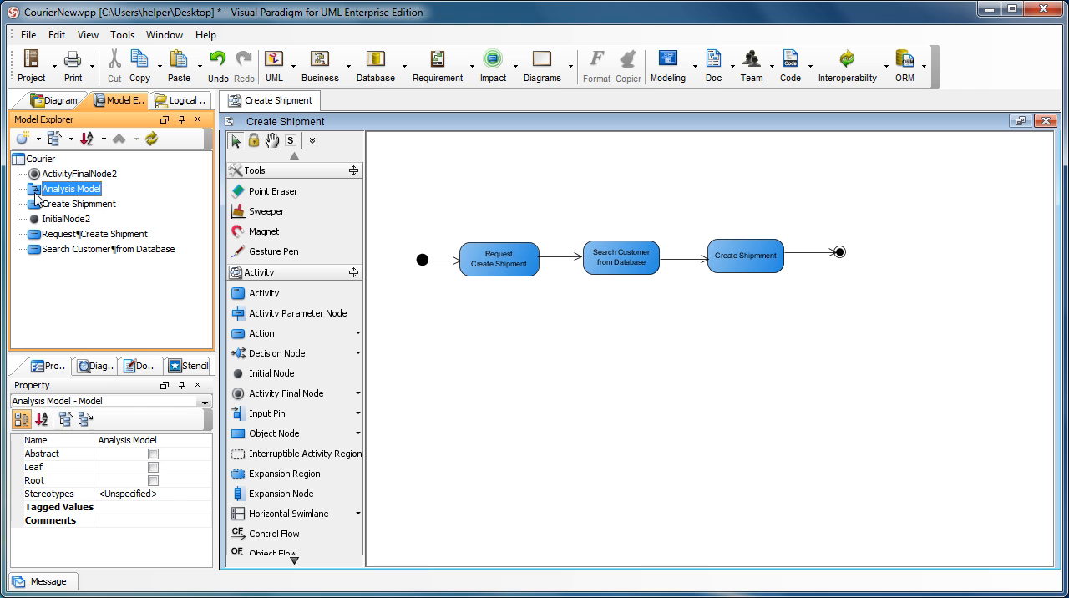
Step: Add the existing Create Shipment diagram as a sub-diagram of the Analysis Model
right_click(70, 187)
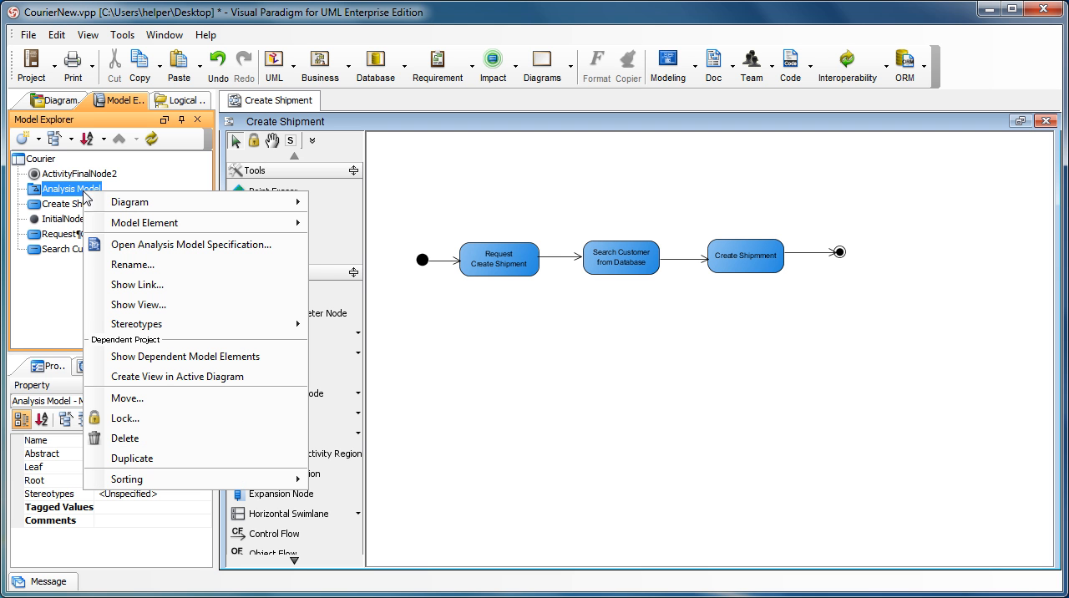
mouse_move(130, 201)
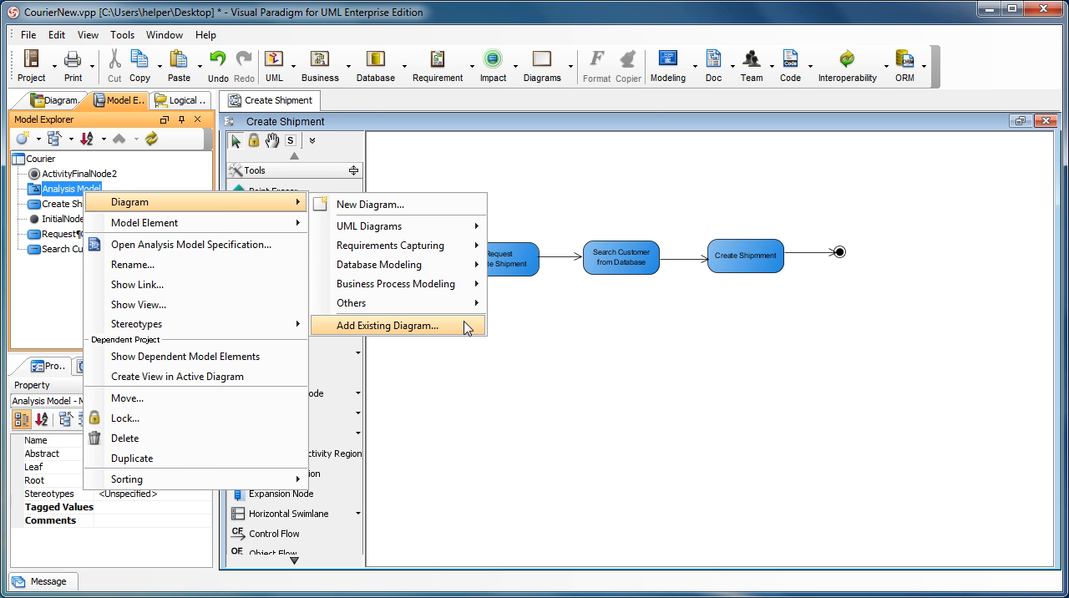
left_click(384, 326)
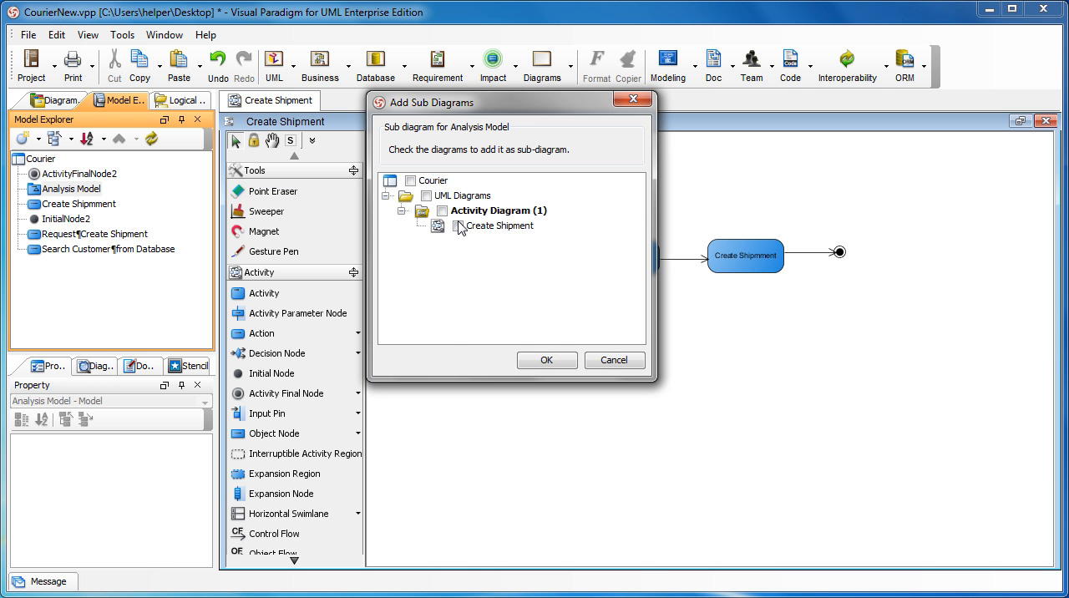
left_click(458, 226)
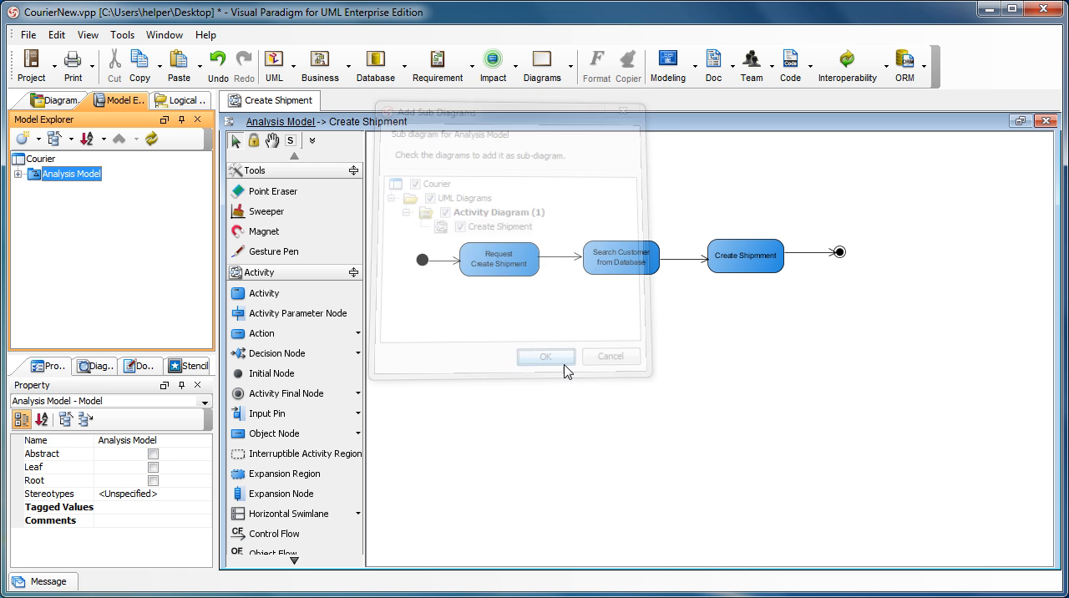
left_click(545, 358)
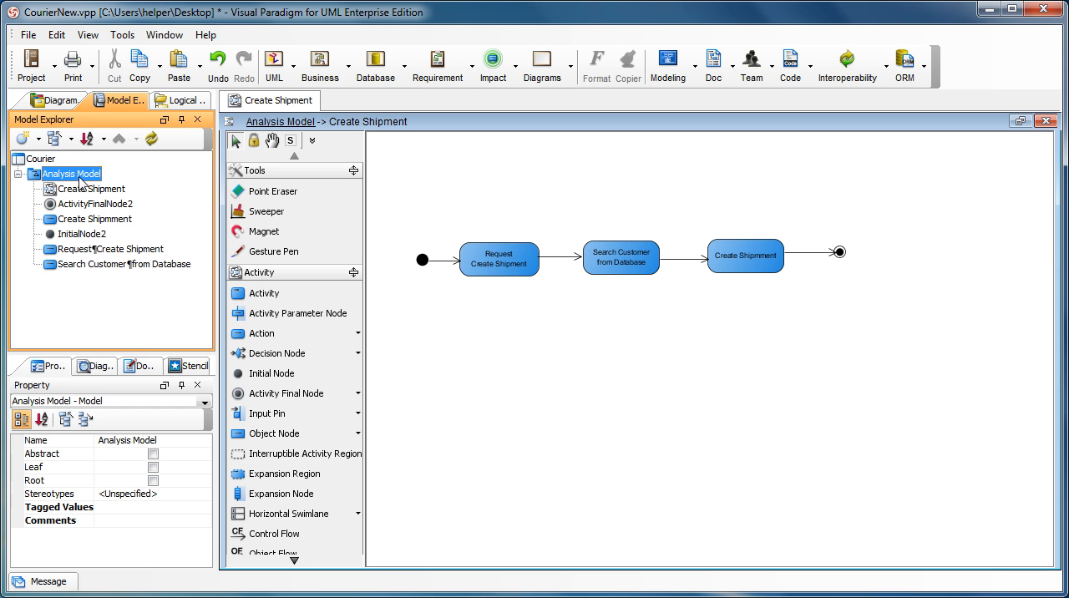
mouse_move(75, 176)
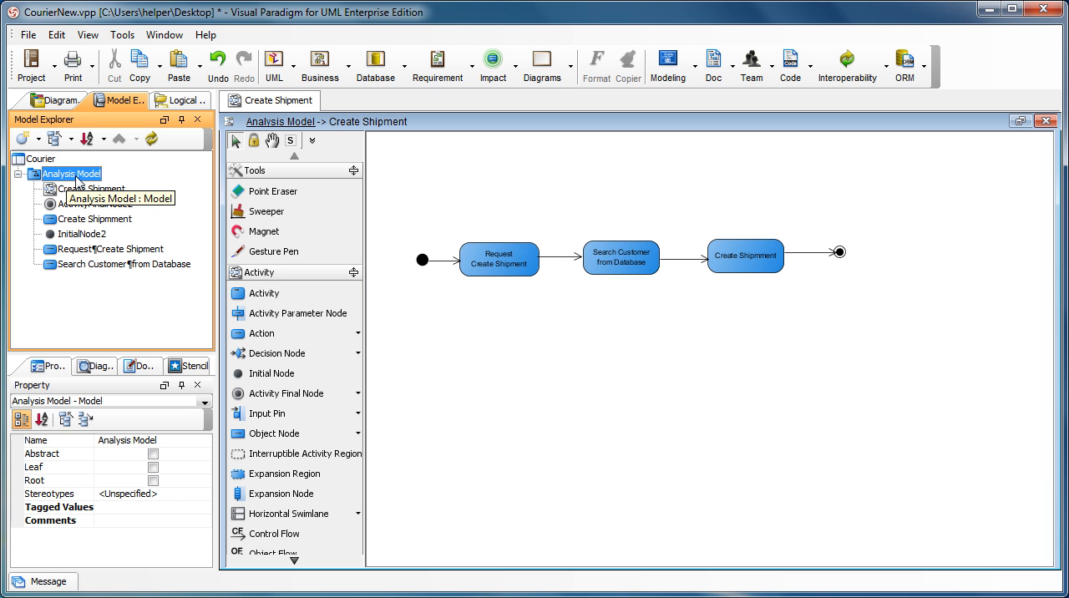
mouse_move(555, 351)
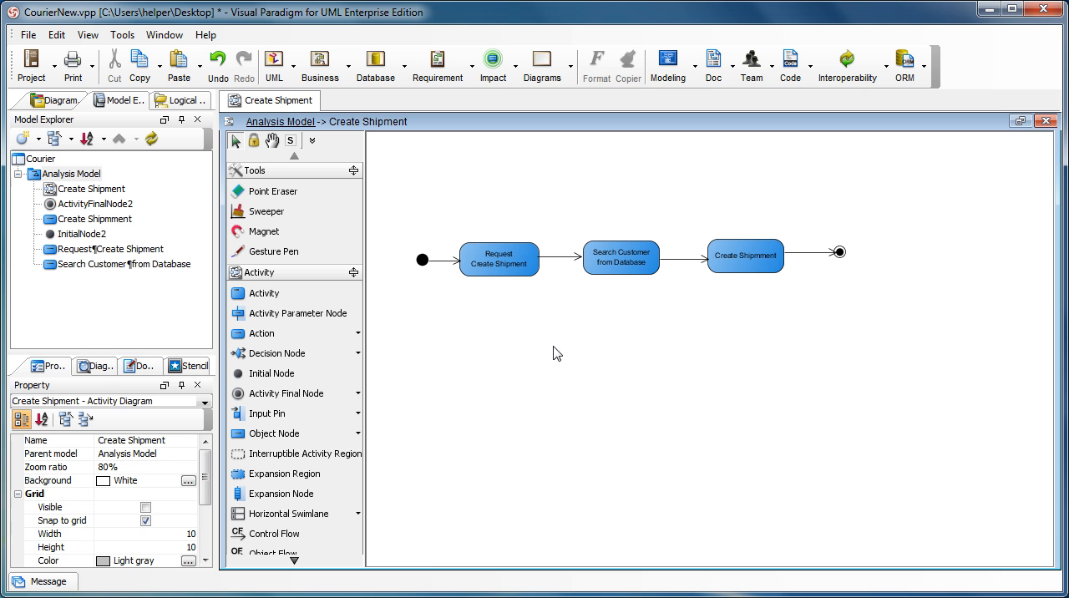
mouse_move(398, 159)
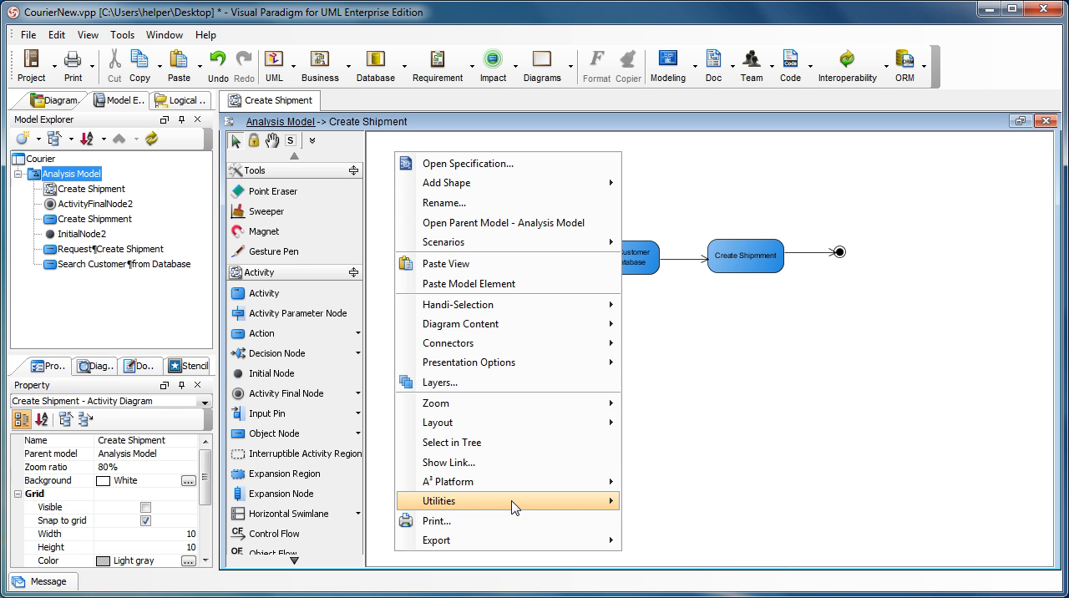
mouse_move(441, 501)
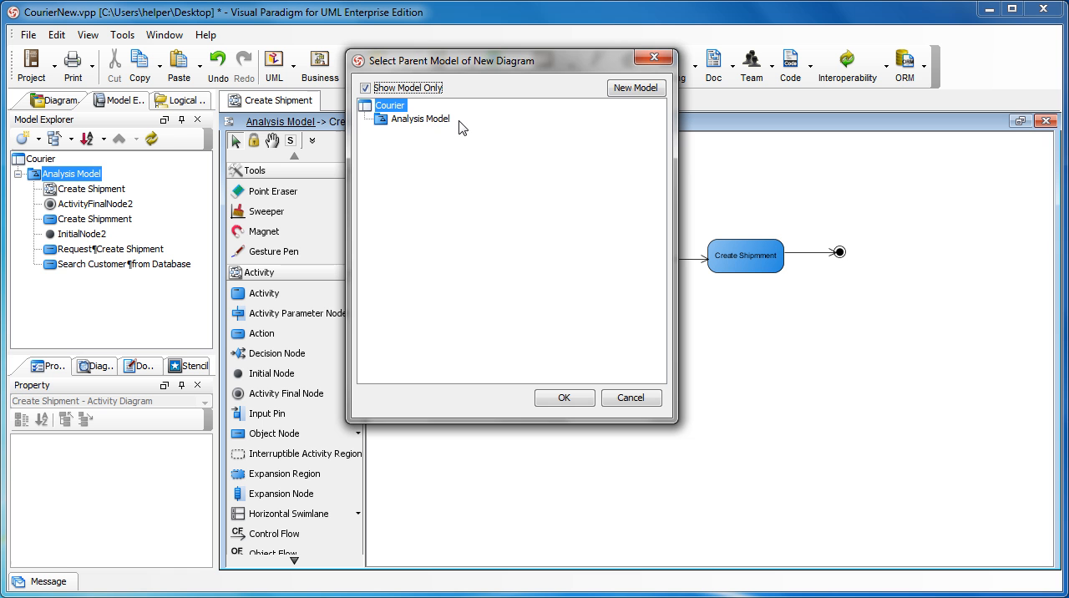
Step: Create a new model named Design Model and place the diagram copy under it
left_click(634, 87)
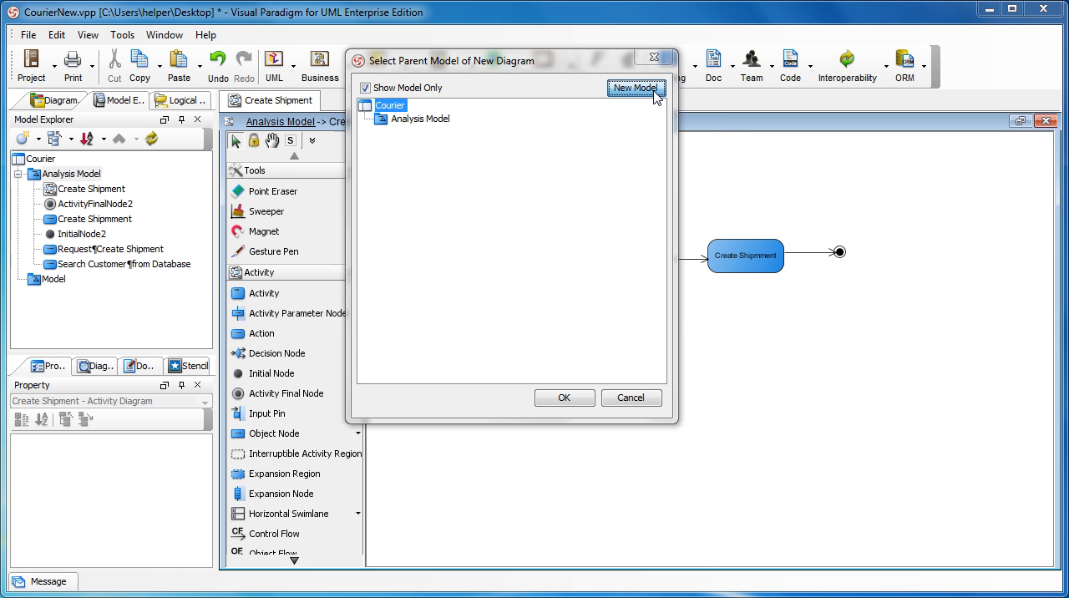
left_click(637, 87)
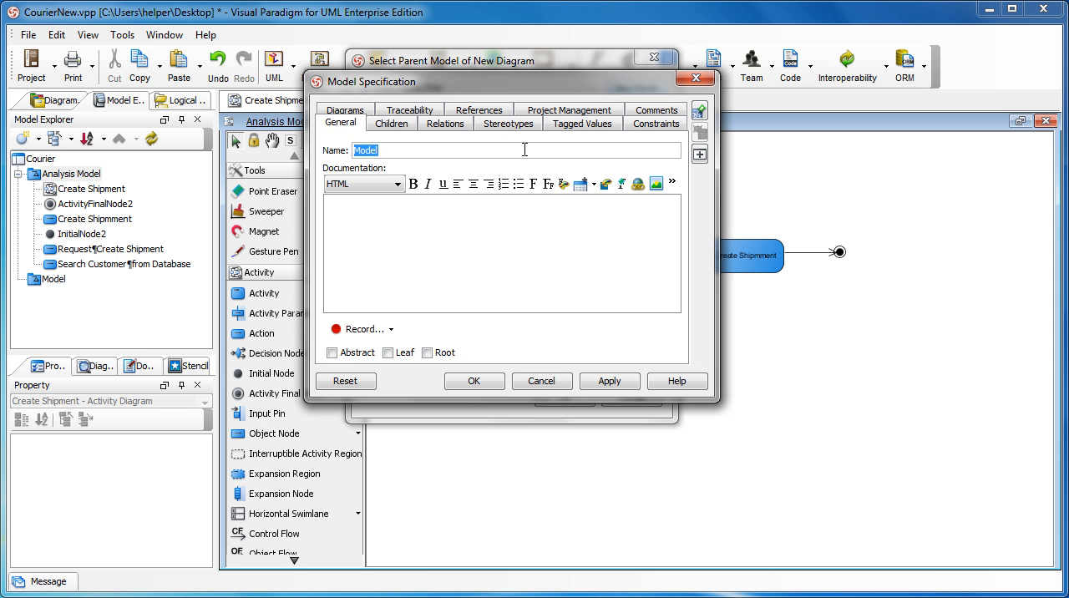
type("Design")
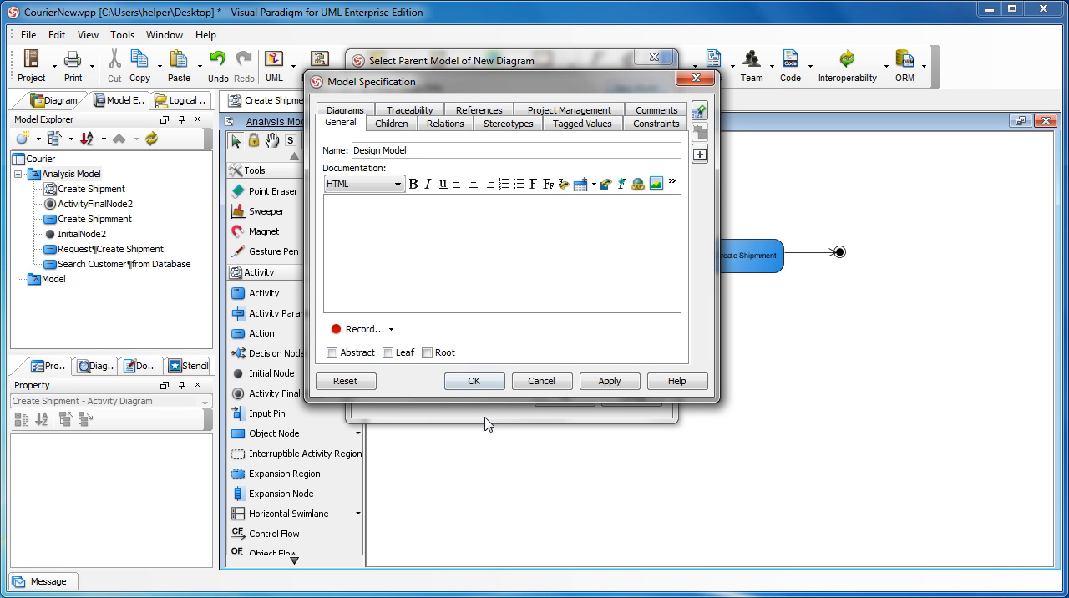
left_click(474, 381)
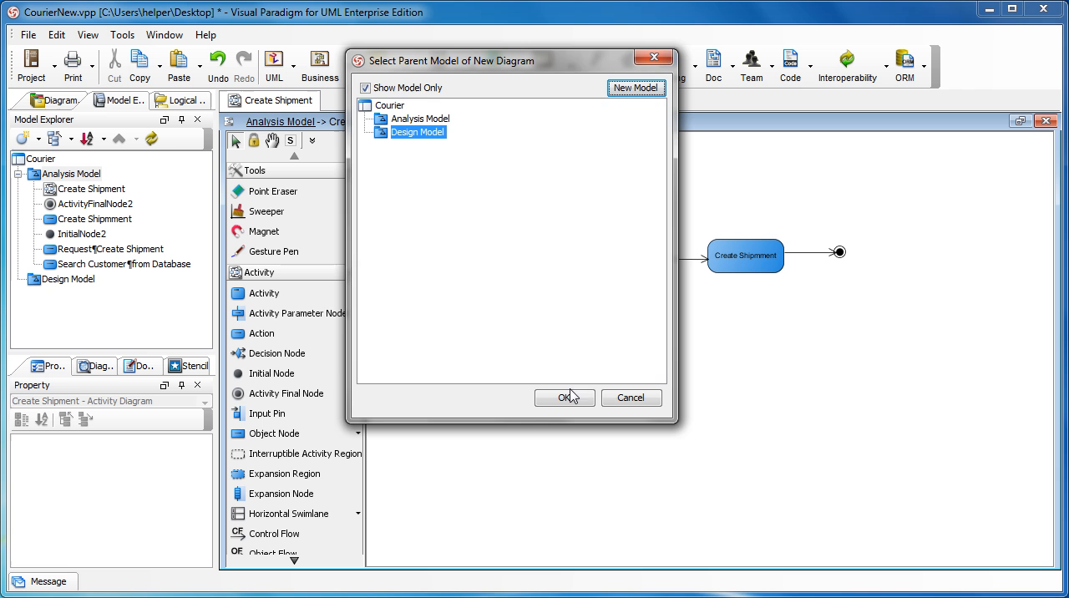
left_click(565, 398)
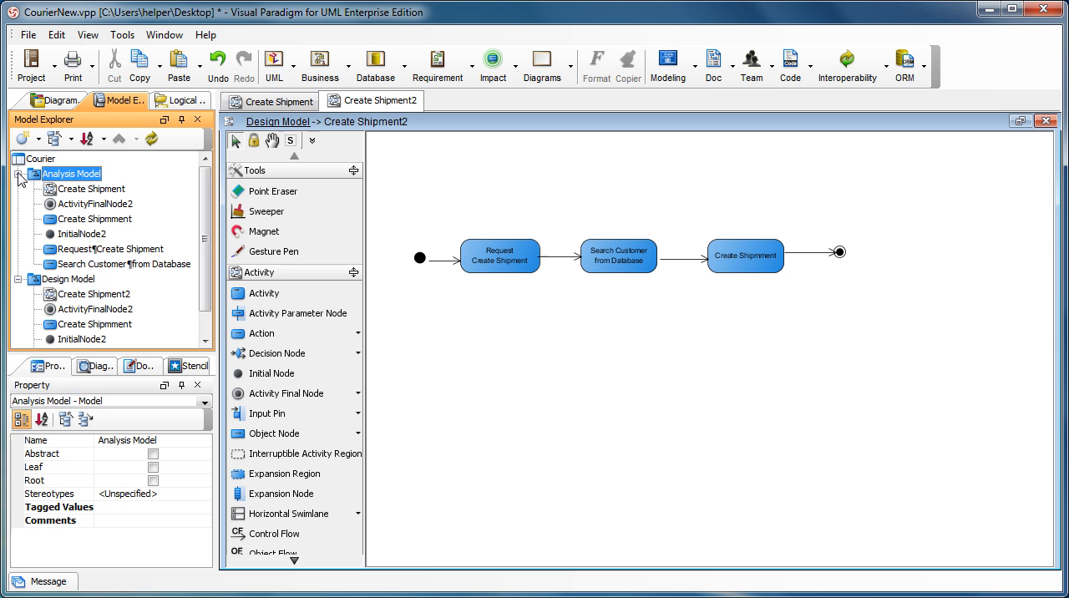
left_click(20, 174)
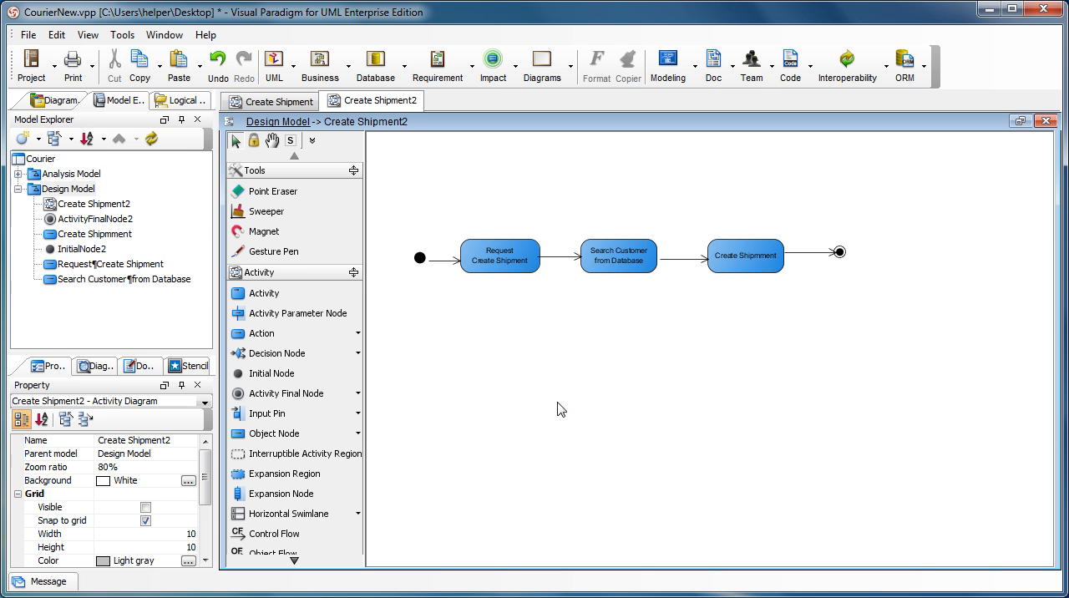
left_click(500, 256)
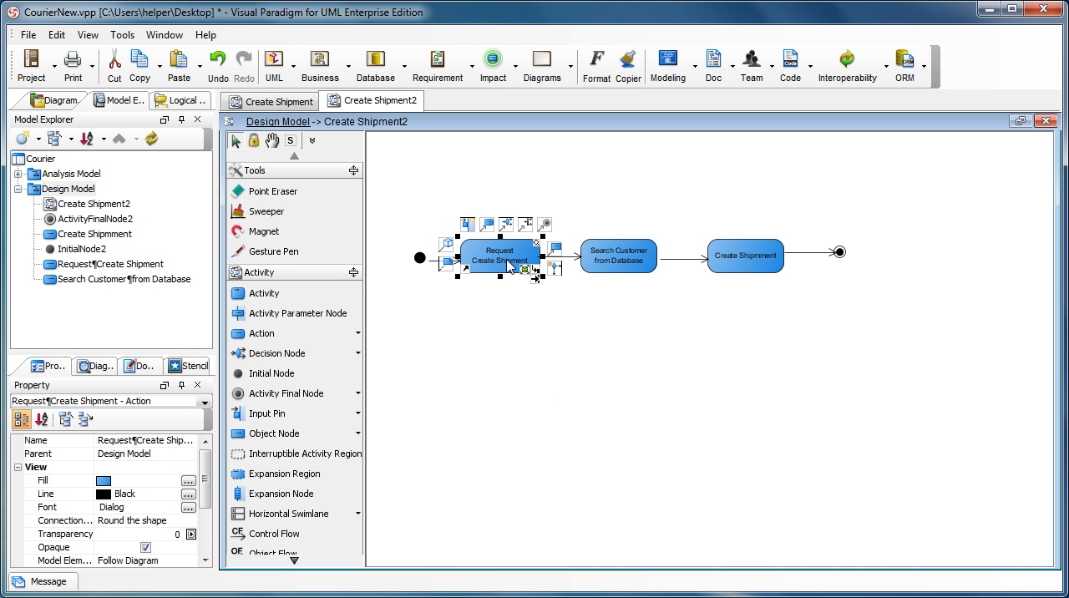
mouse_move(545, 294)
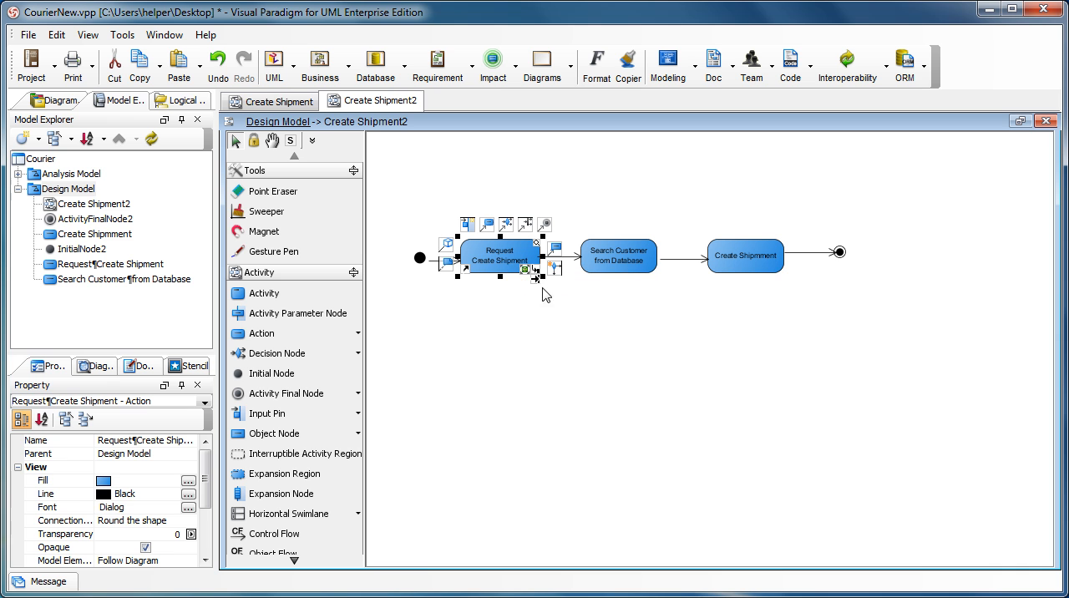
mouse_move(538, 287)
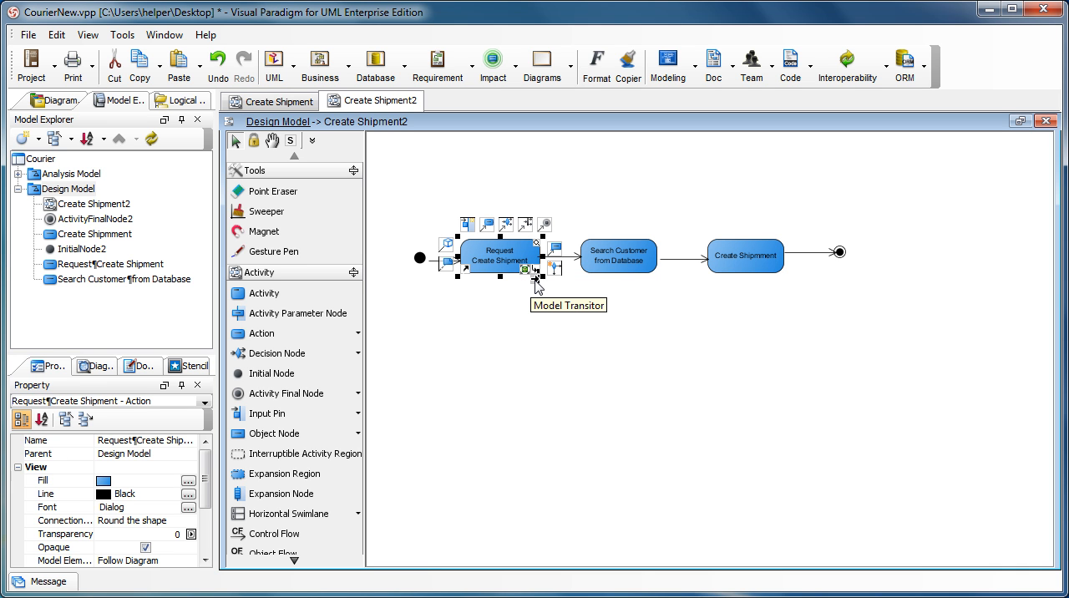
left_click(534, 282)
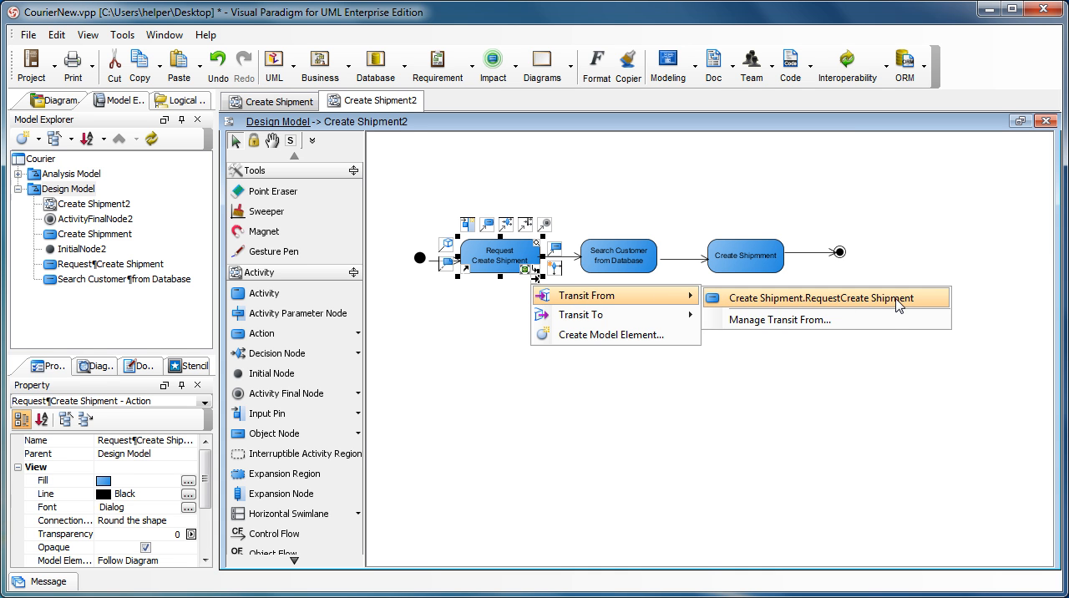
left_click(810, 298)
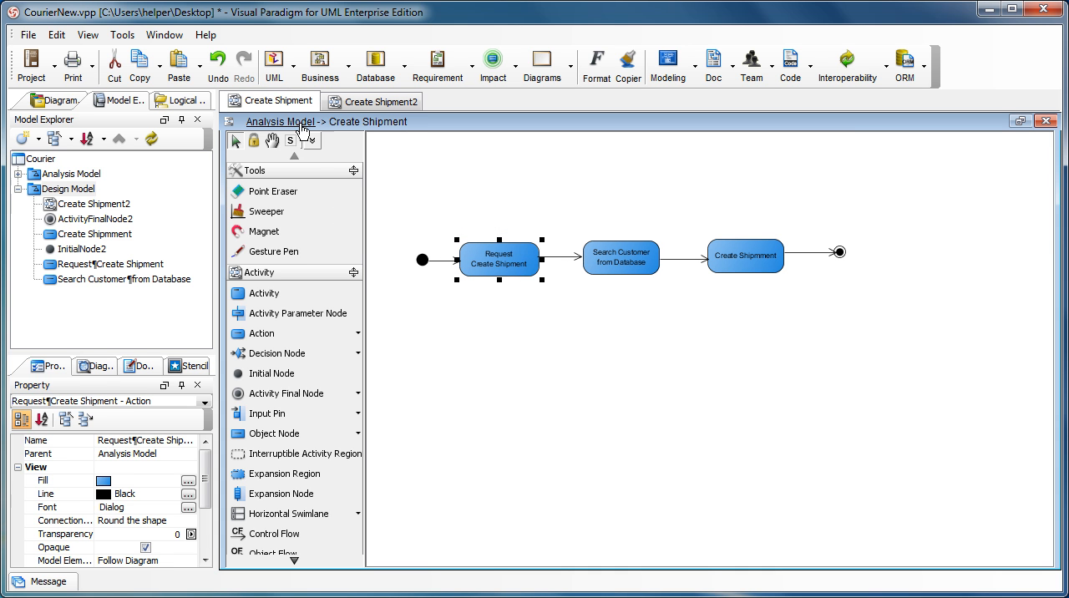
mouse_move(447, 161)
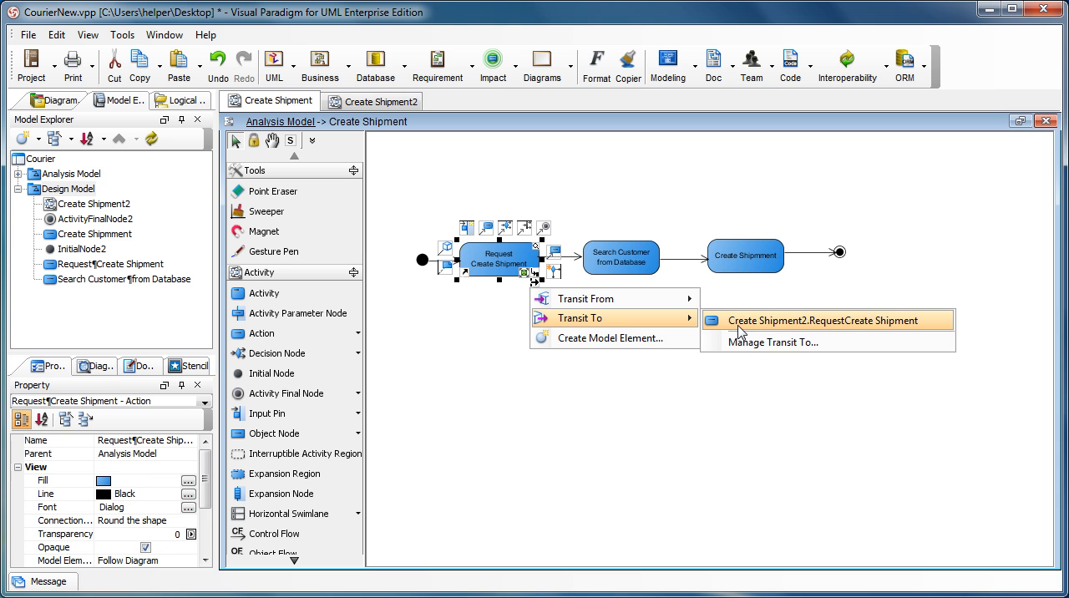
left_click(829, 321)
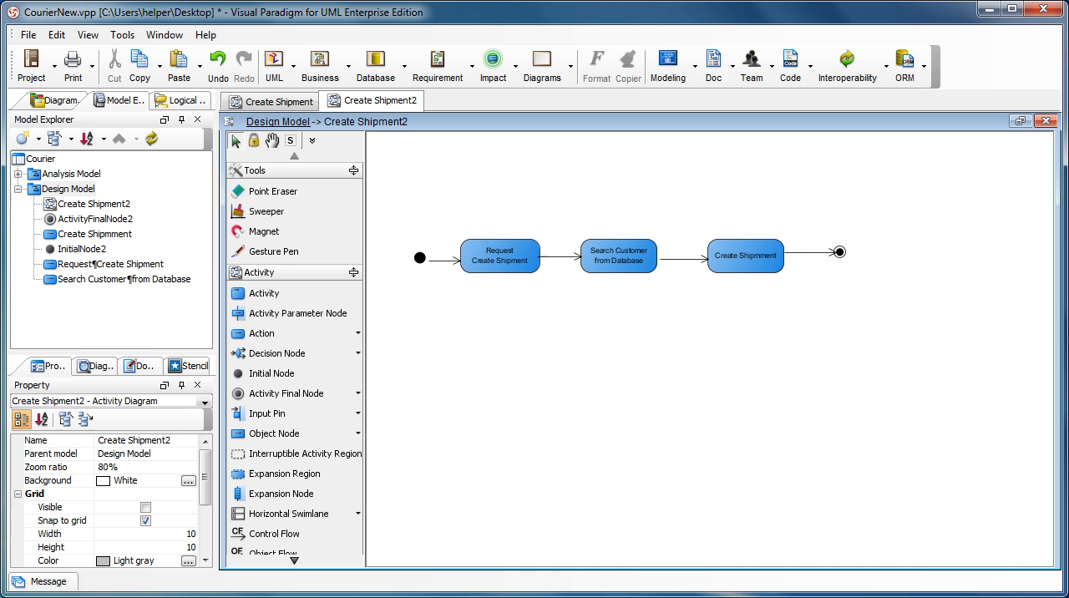
mouse_move(698, 290)
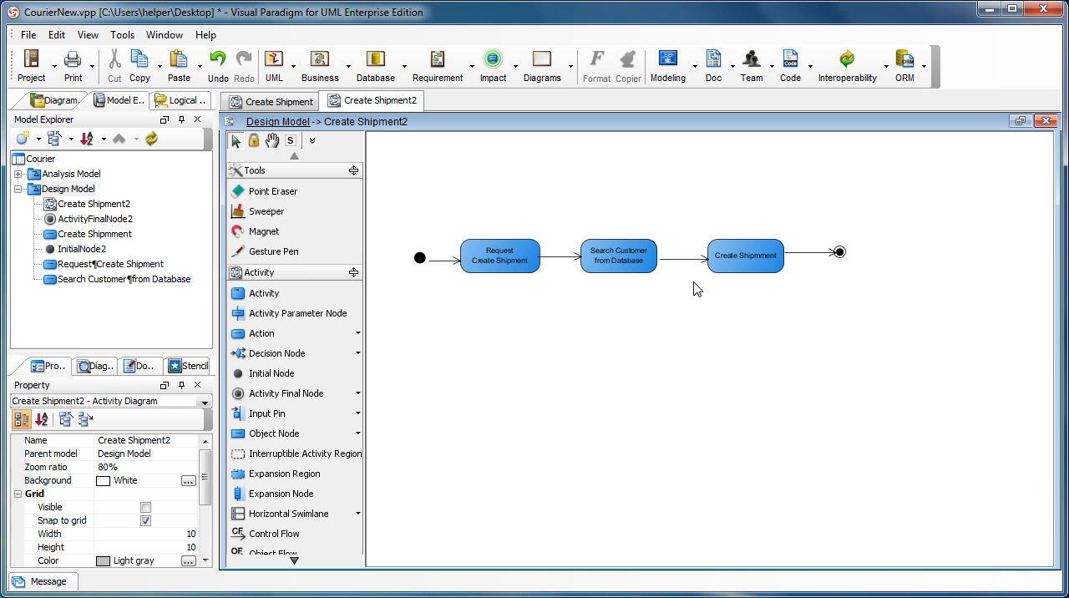
Step: Branch Search Customer from Database into a Decision Node followed by a new Action
left_click(618, 253)
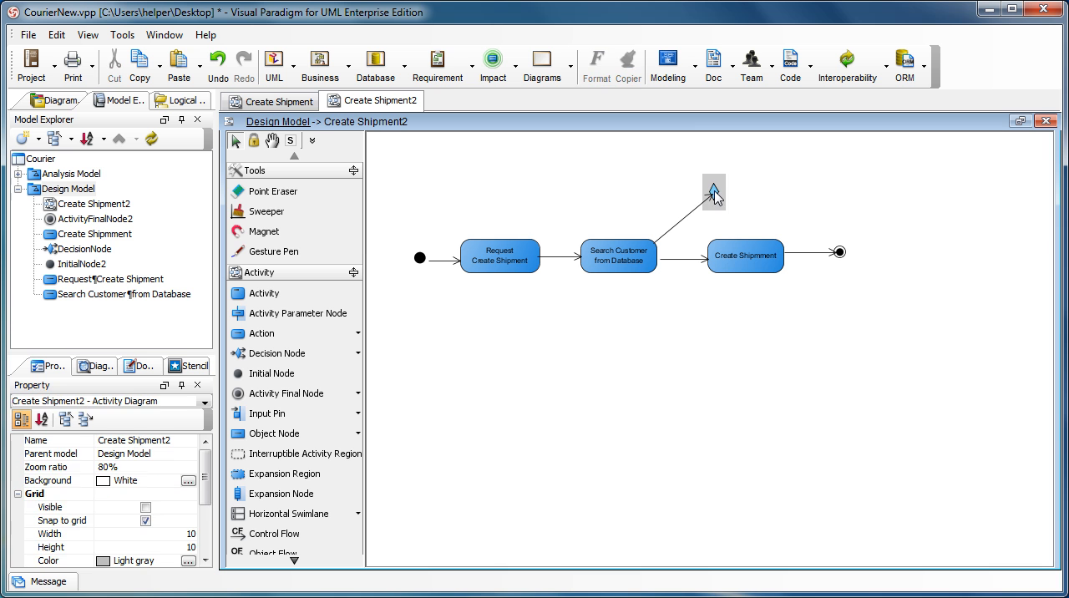
left_click(715, 187)
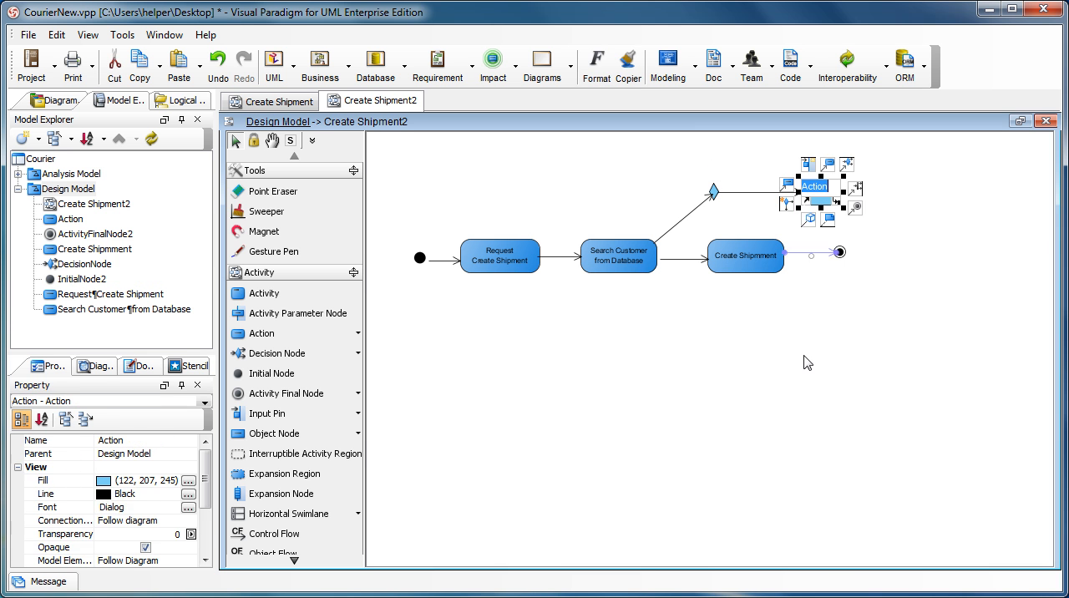